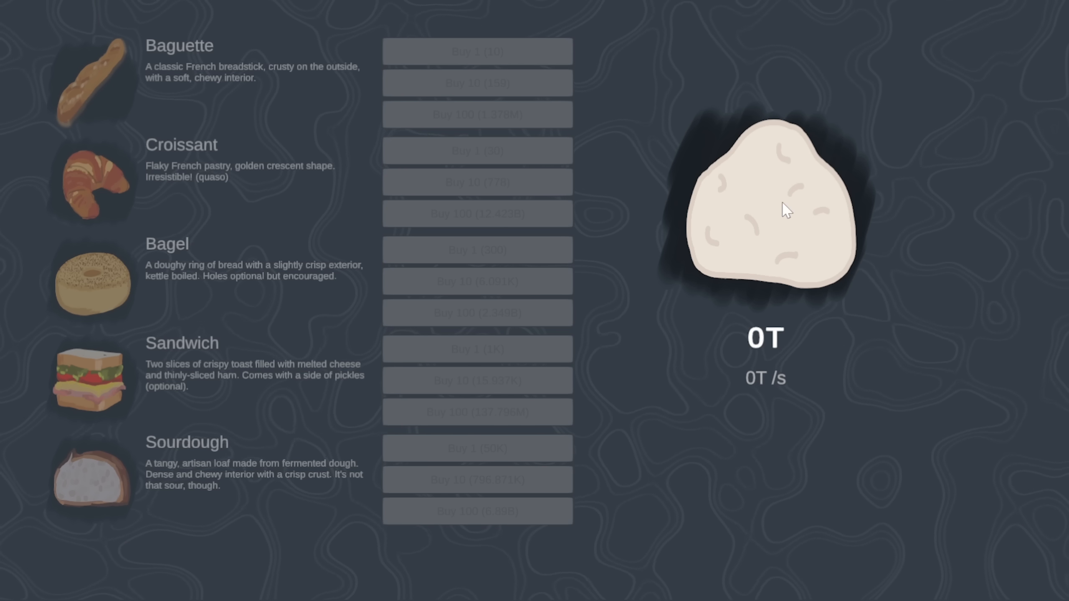
- Earn bread from the big loaf up to 11, then buy one Baguette
click(774, 226)
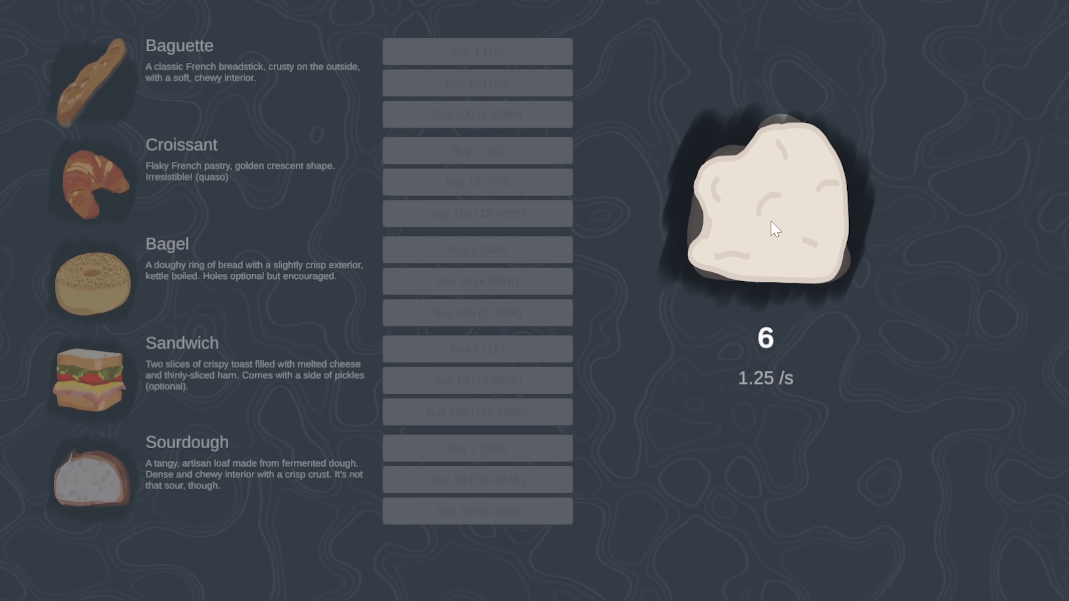
click(774, 228)
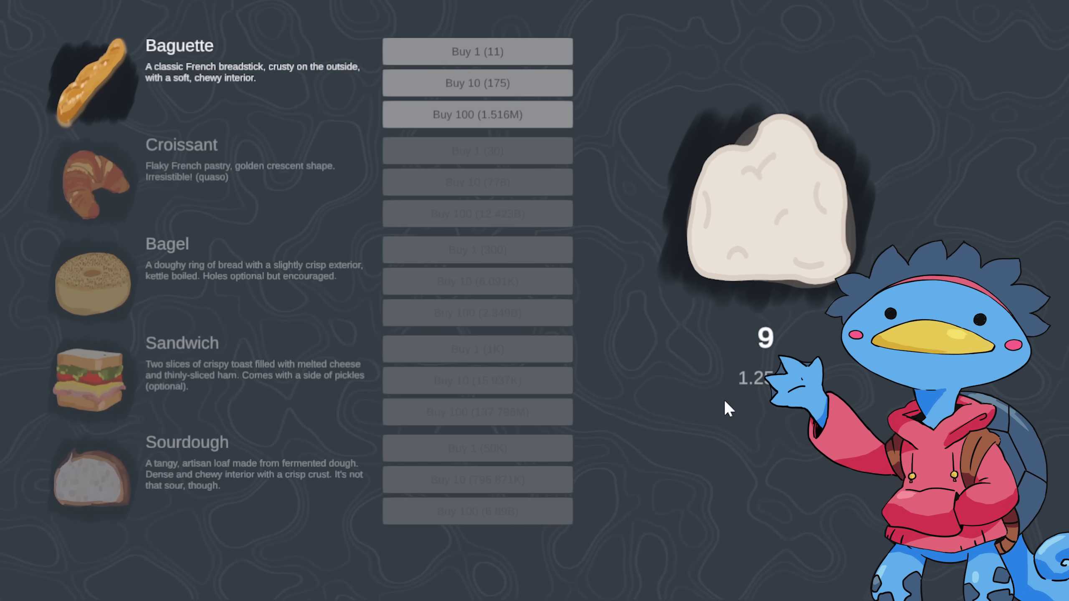
click(476, 51)
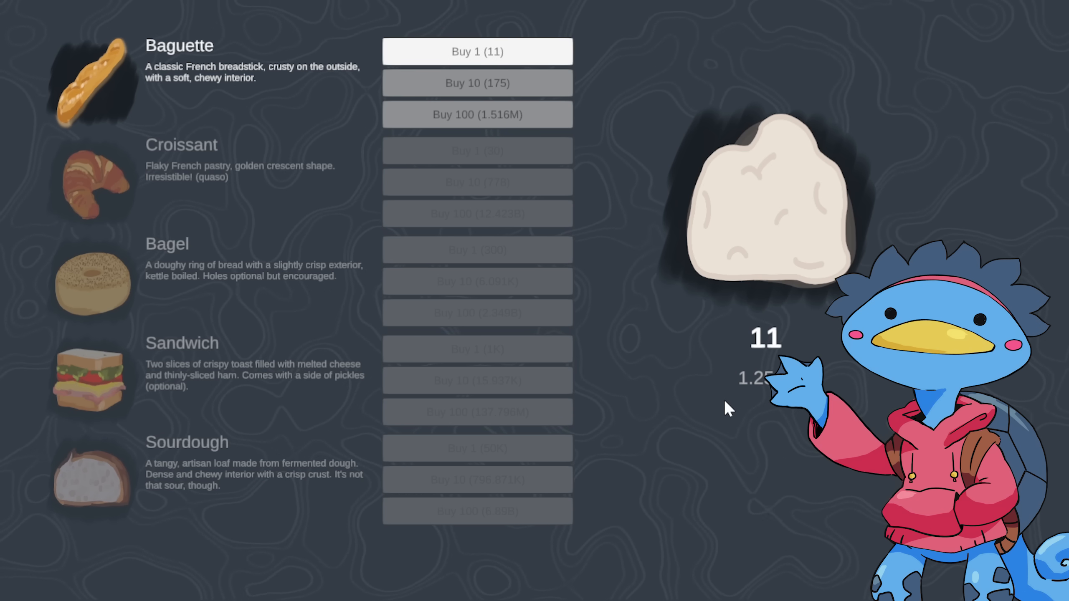
click(771, 205)
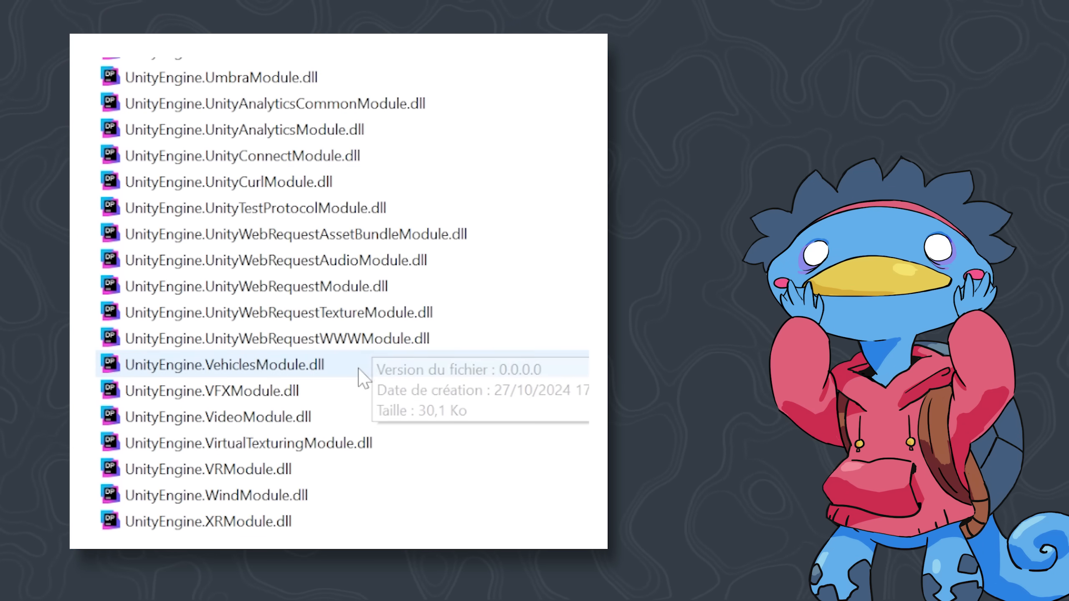
click(218, 365)
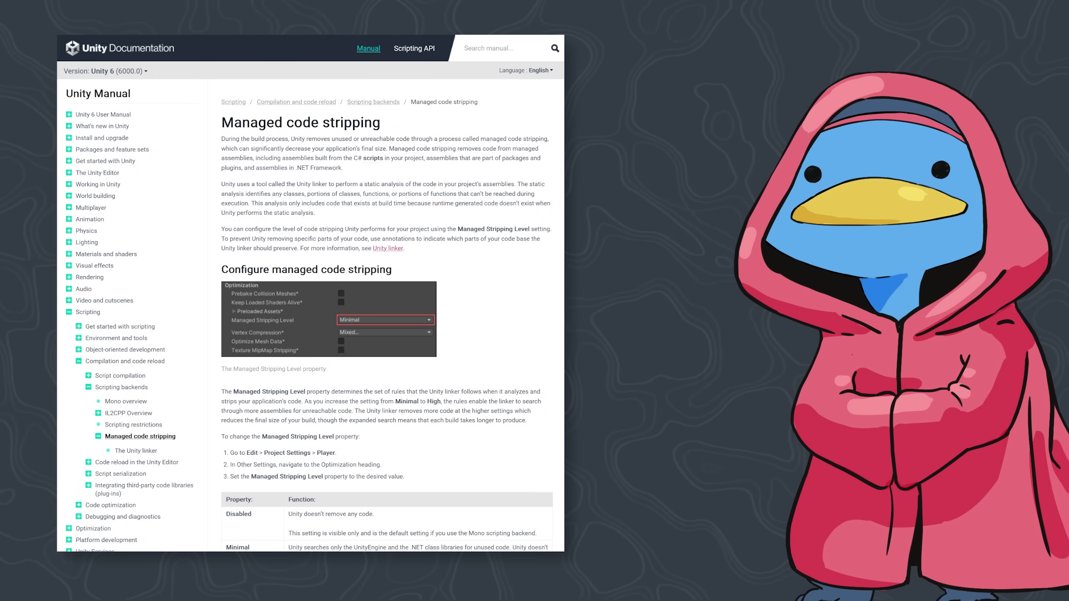
scroll(down, 3)
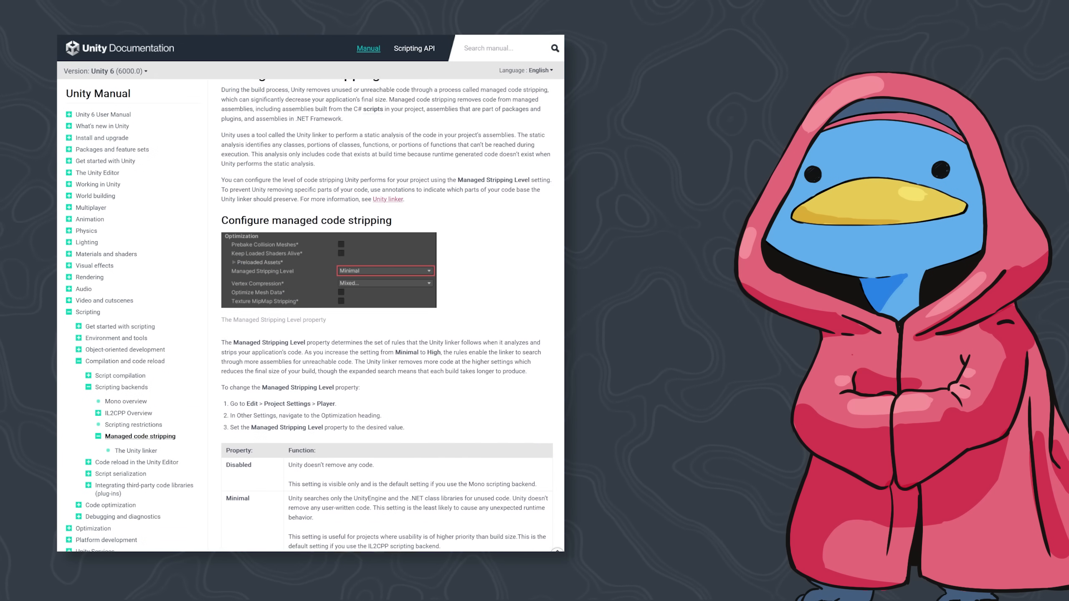
scroll(down, 3)
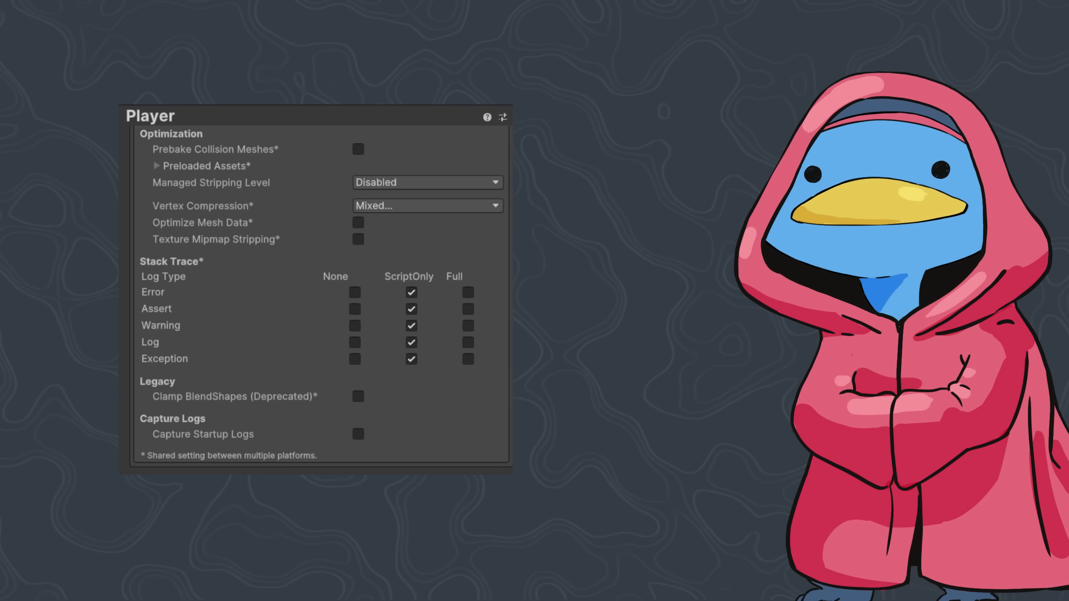
mouse_move(276, 195)
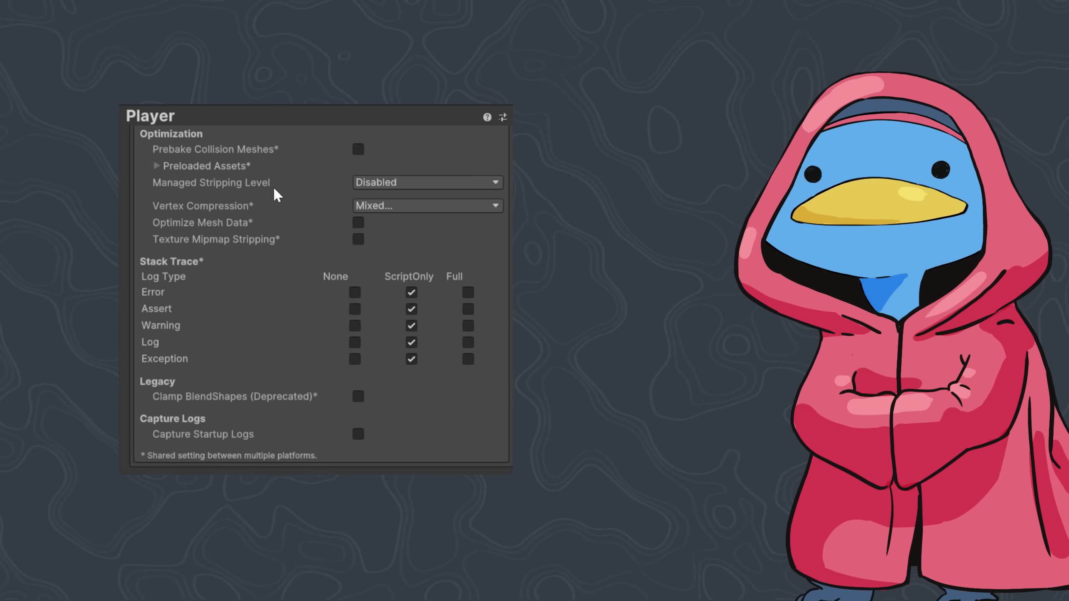
- Pick a Managed Stripping Level from the Disabled-to-High list under Player Optimization
click(426, 182)
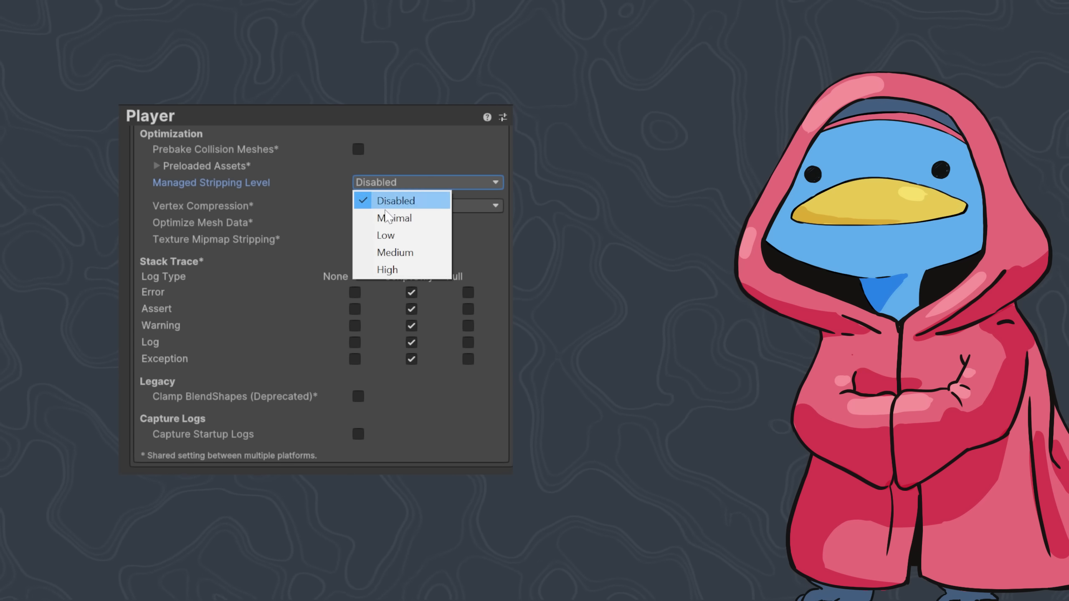
click(388, 269)
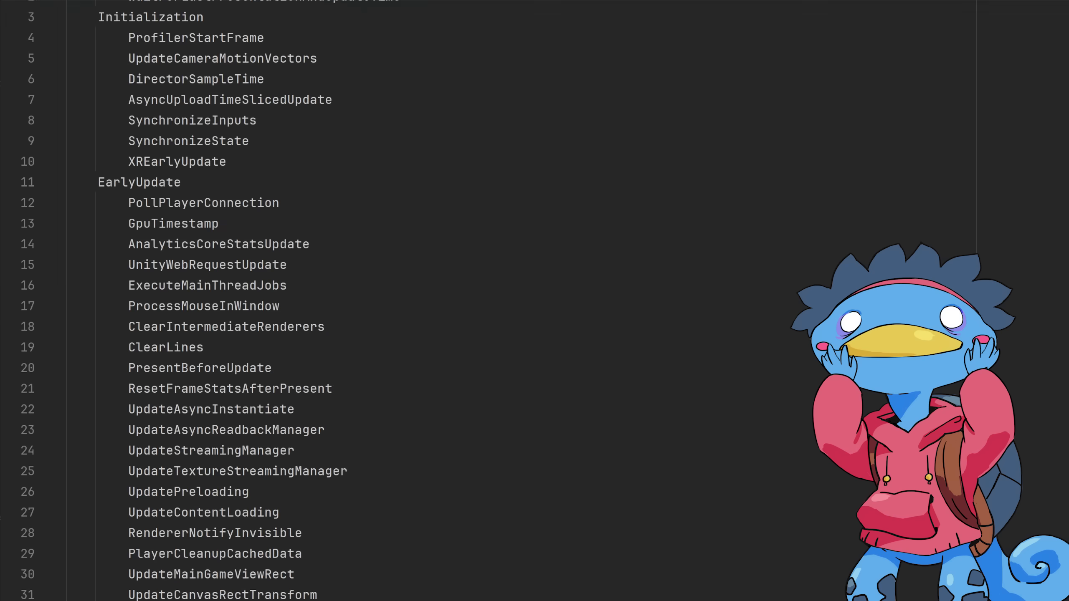
scroll(down, 3)
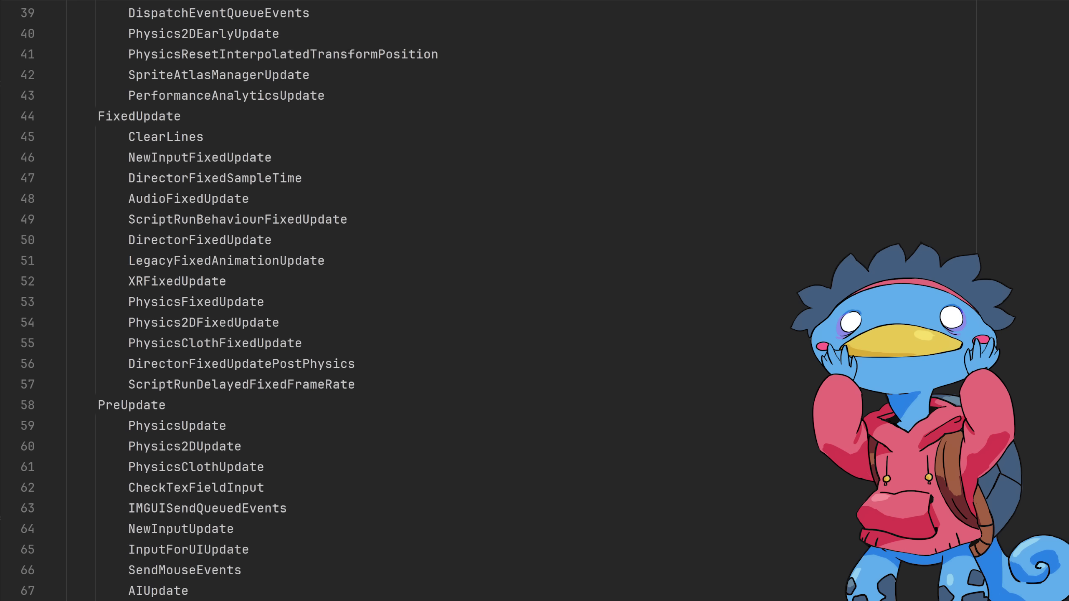
scroll(down, 3)
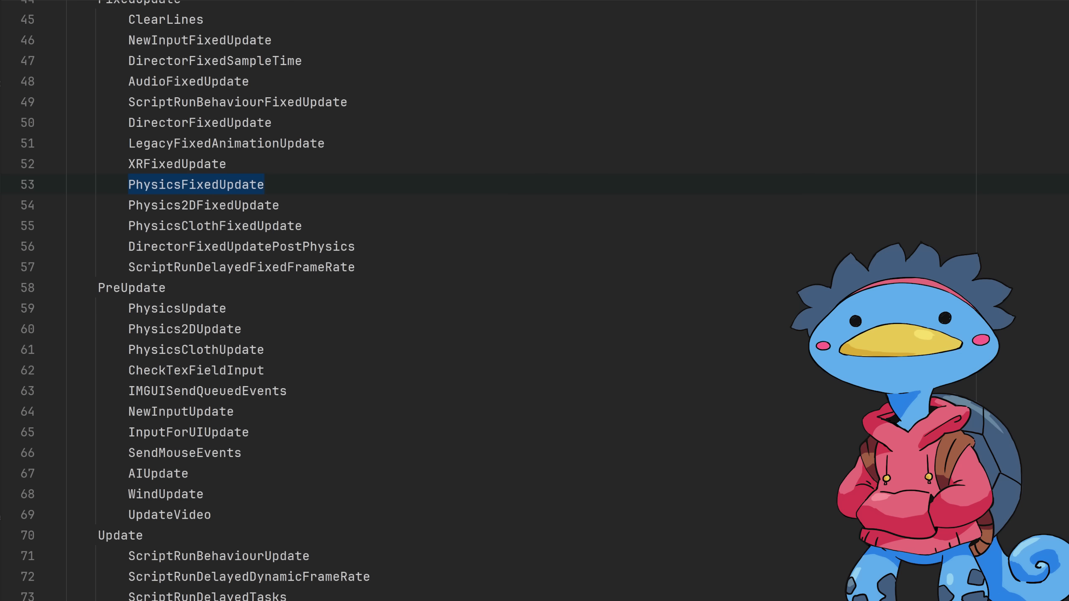
click(177, 164)
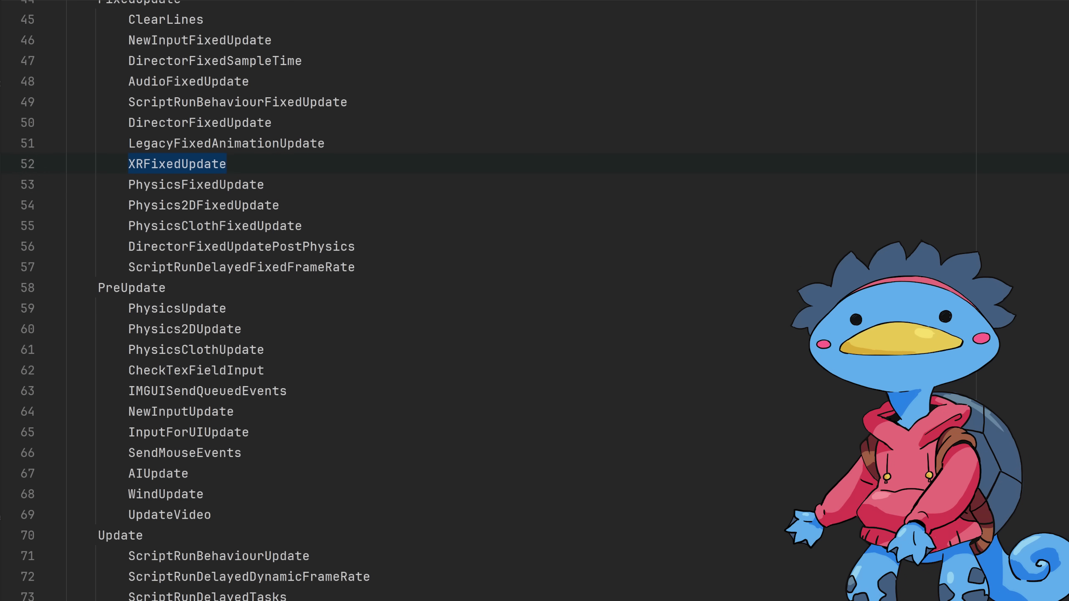
scroll(up, 3)
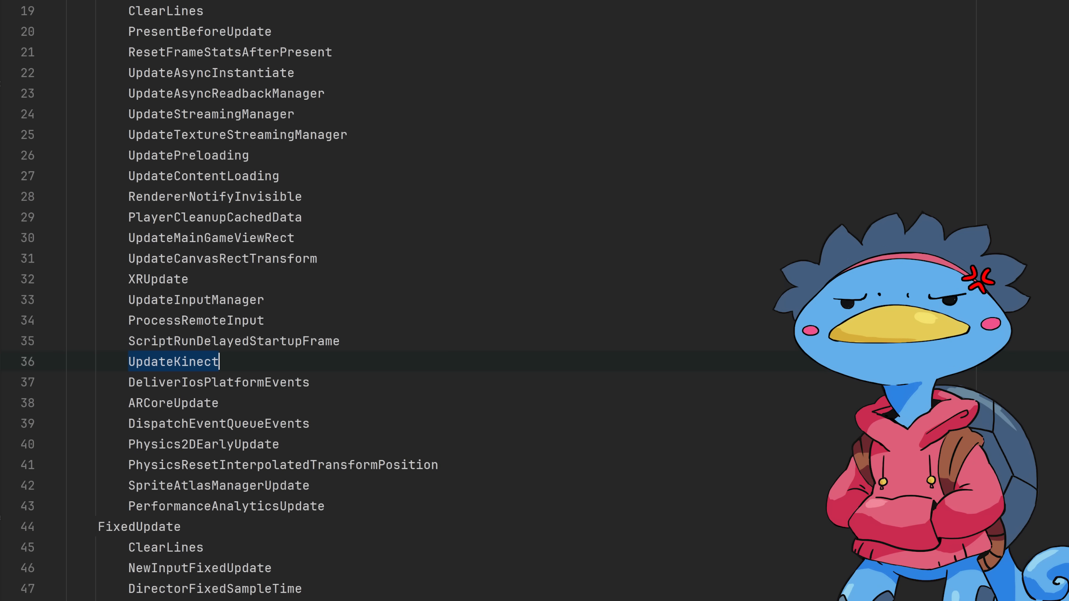
double_click(173, 361)
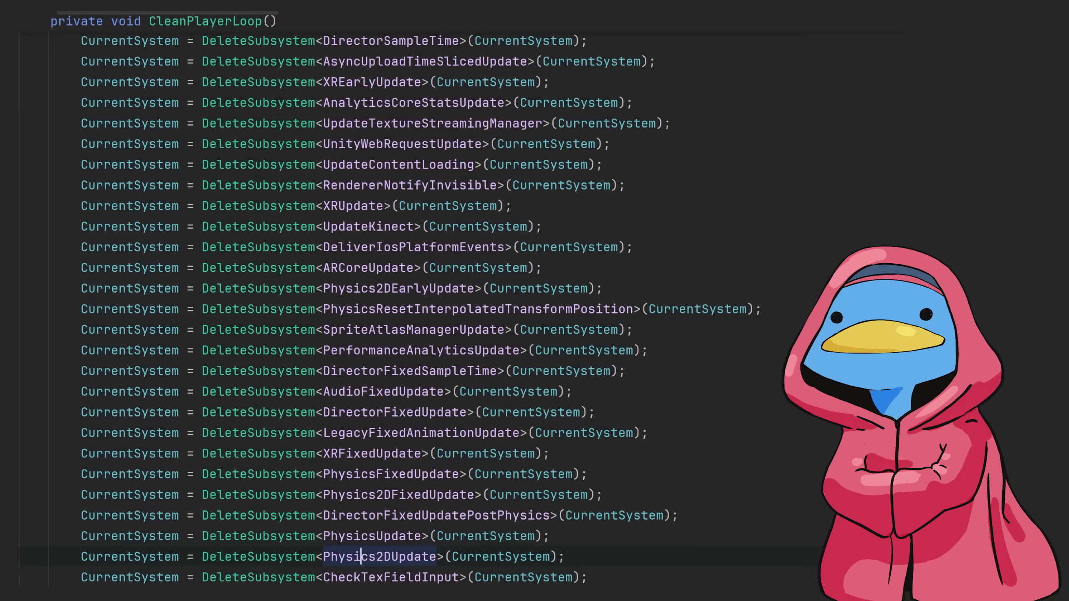
scroll(down, 3)
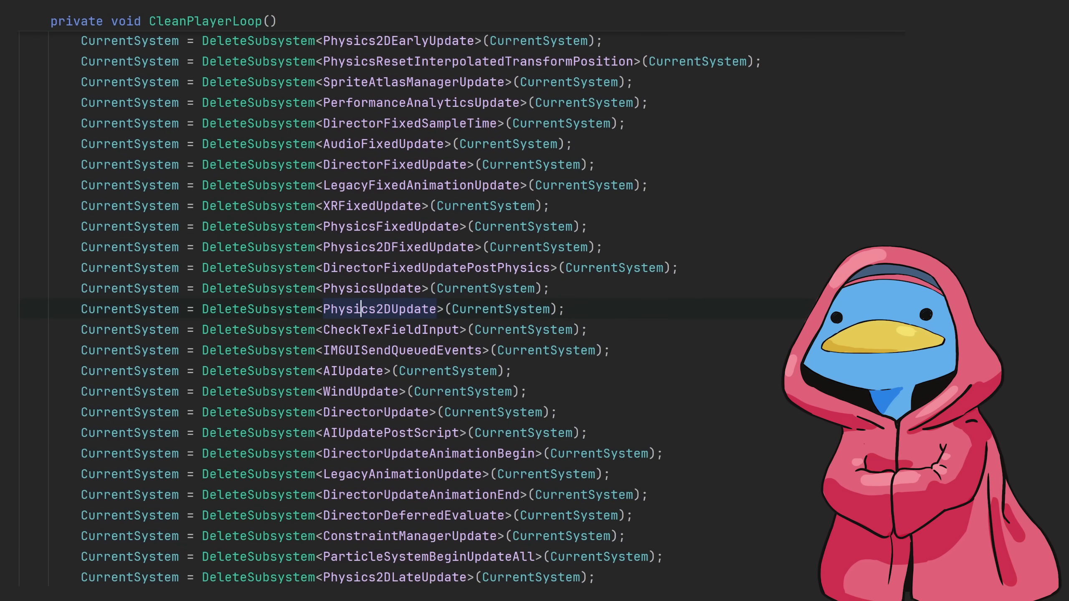
double_click(379, 309)
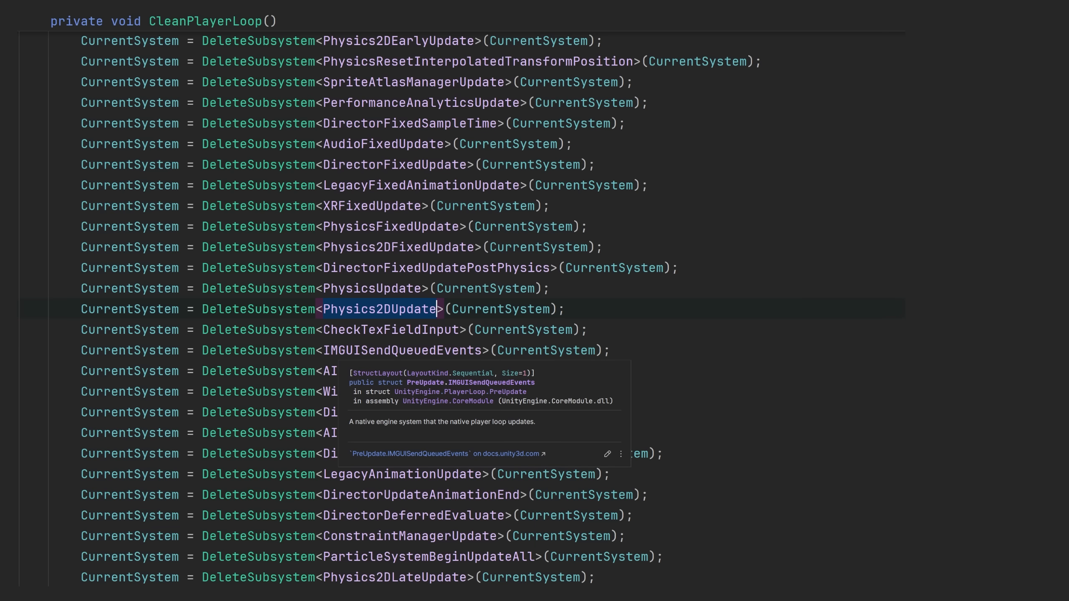
scroll(down, 3)
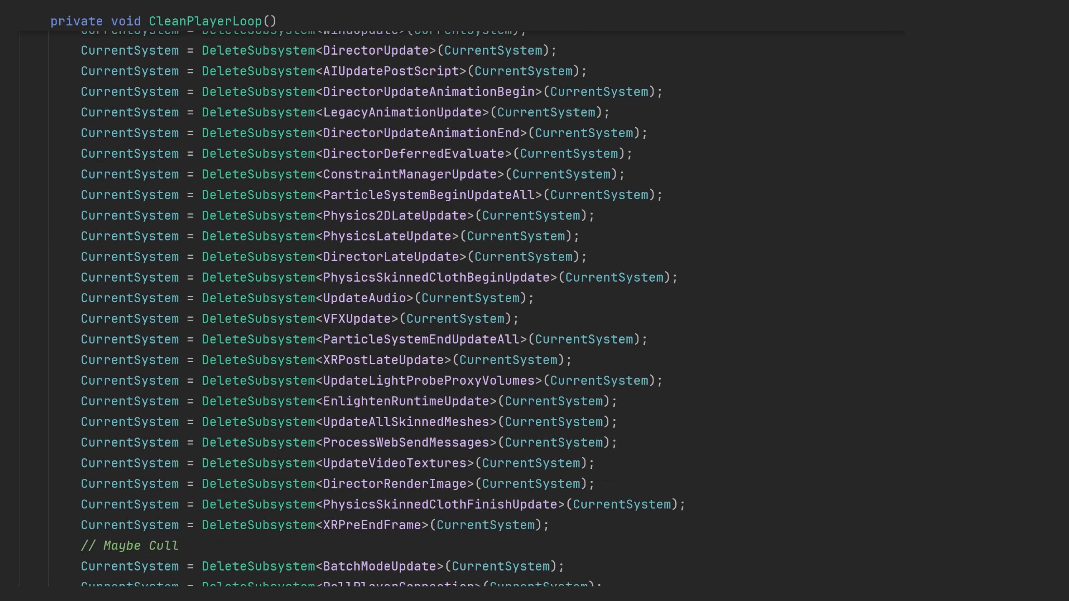
scroll(down, 3)
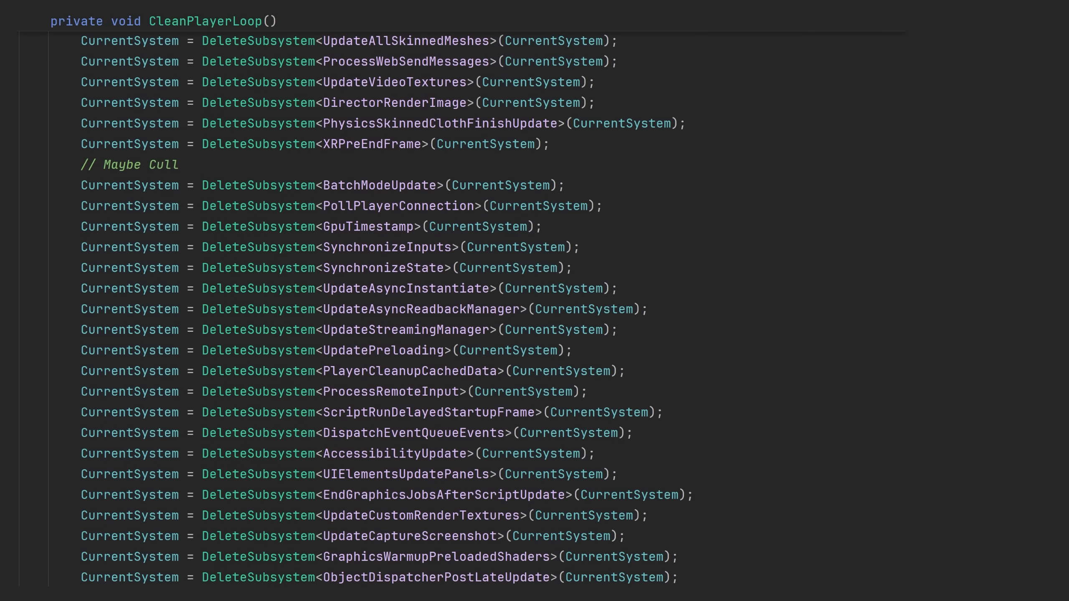
double_click(376, 184)
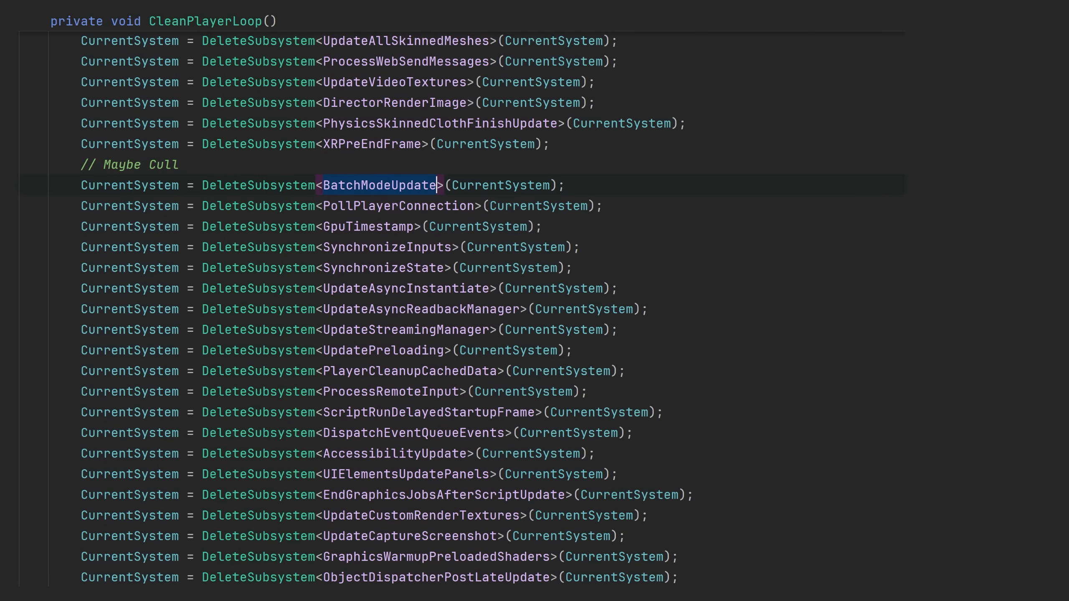
click(328, 226)
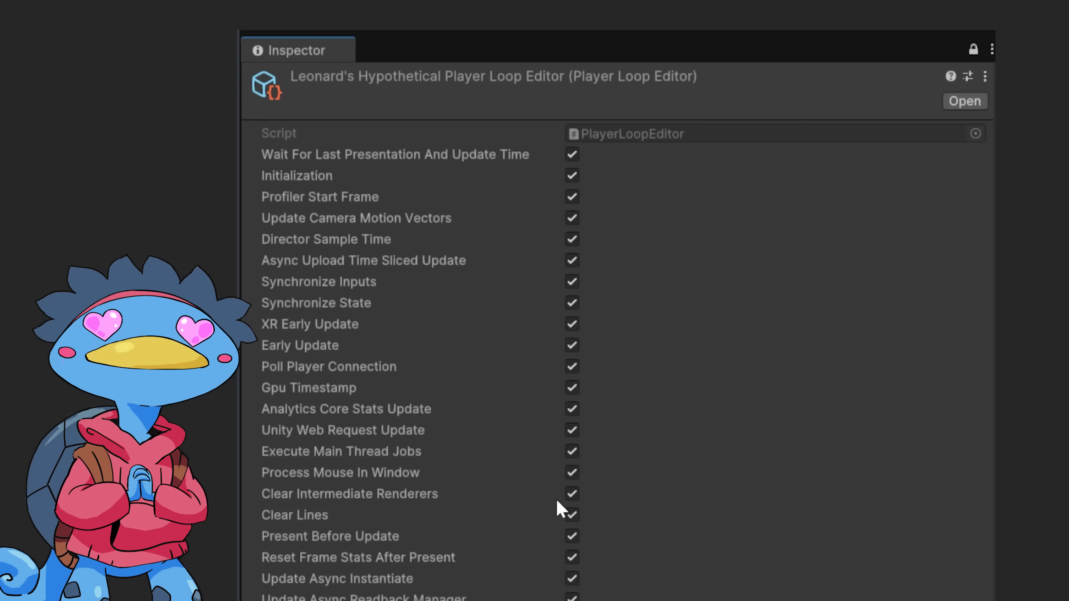
- Disable the Clear Lines player loop system in the Player Loop Editor inspector
click(571, 367)
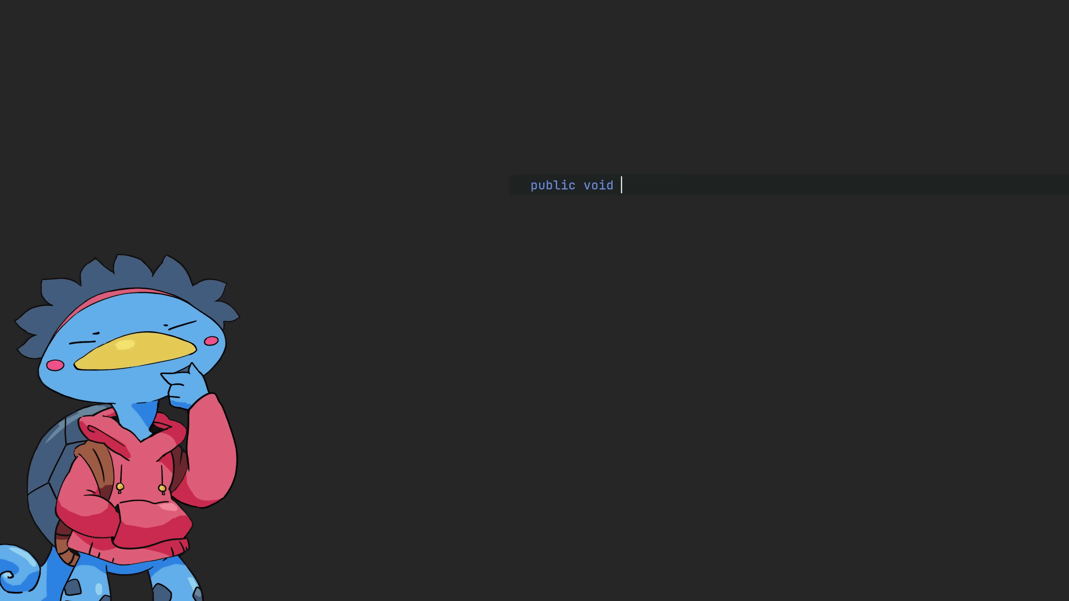
text(RunWebRequestUpdate())
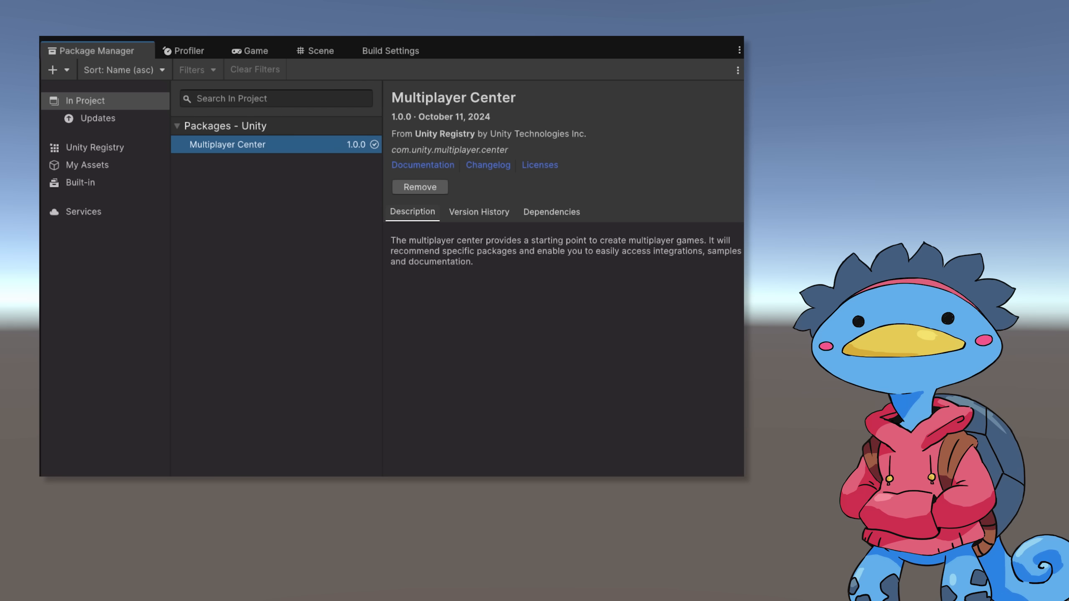
mouse_move(418, 186)
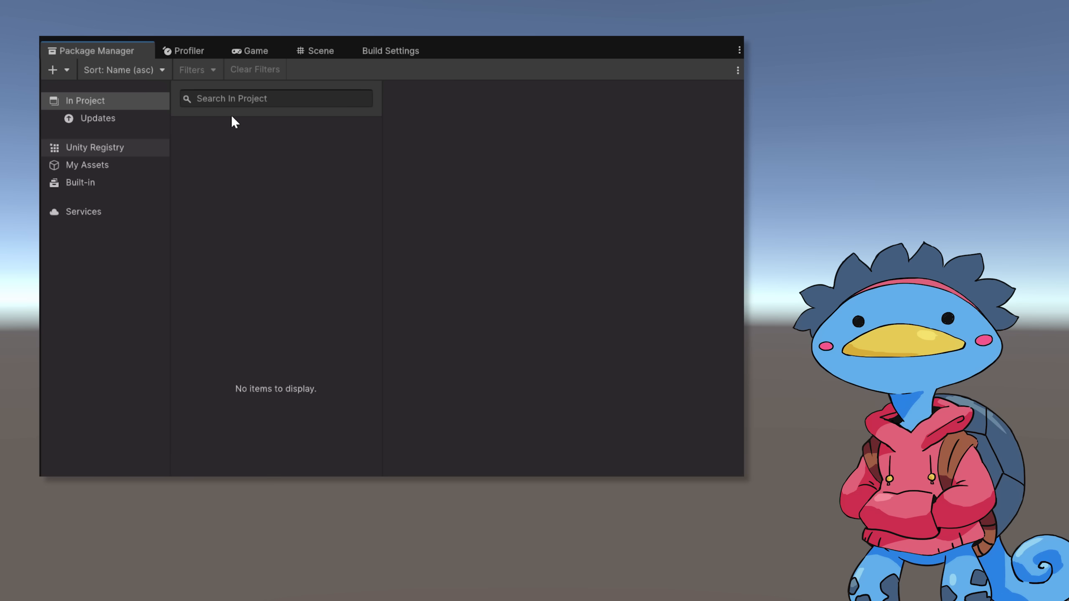
- Install the Unity UI 2.0.0 package from a 'Unity' registry search, then switch to JetBrains Rider
text(Unity UI)
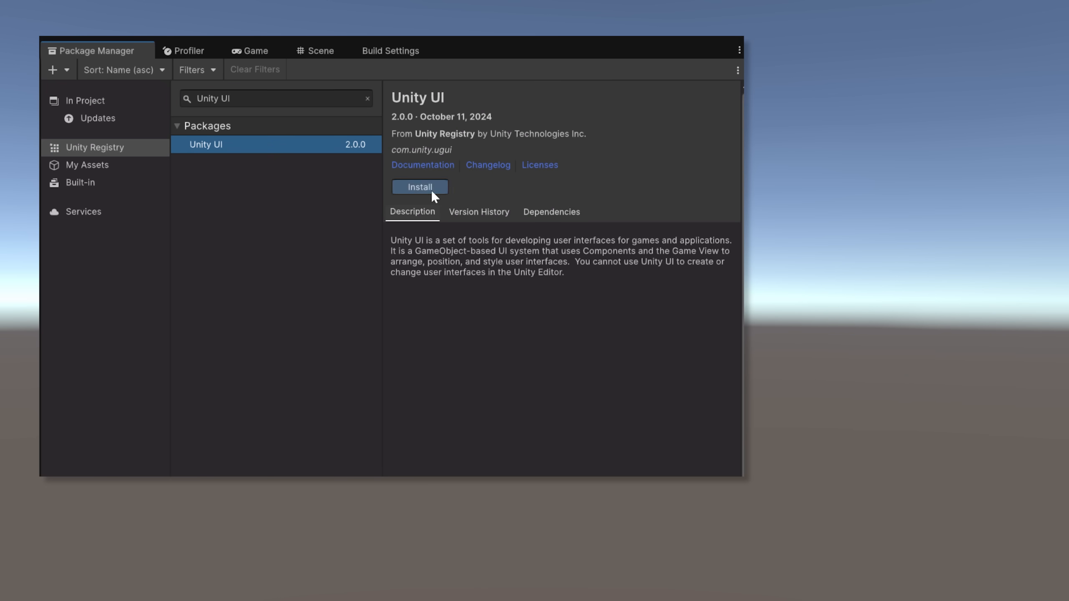
click(420, 187)
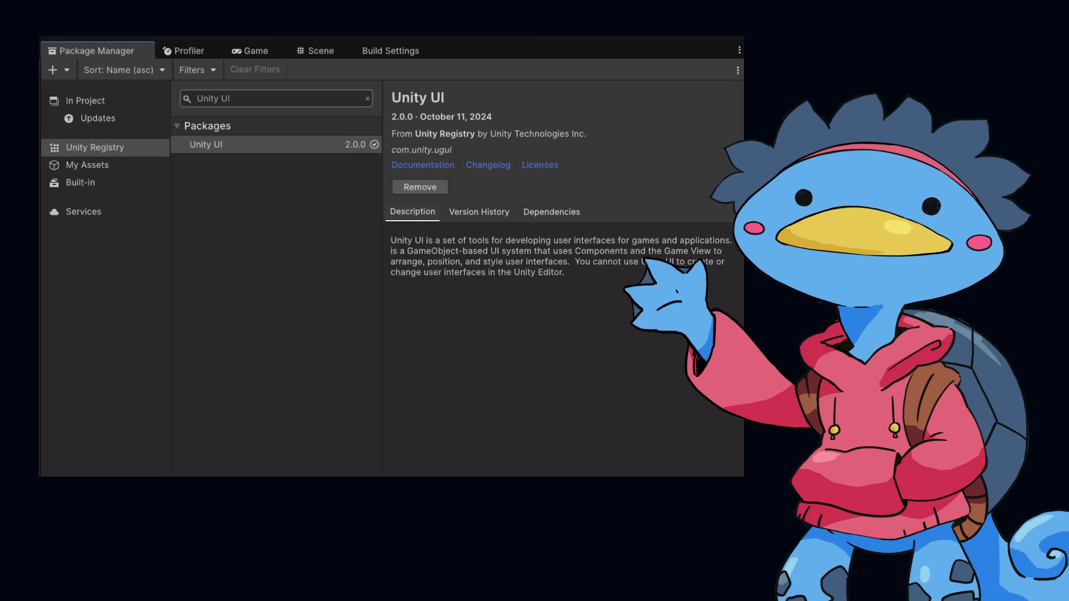
text(Jetbrains Rider)
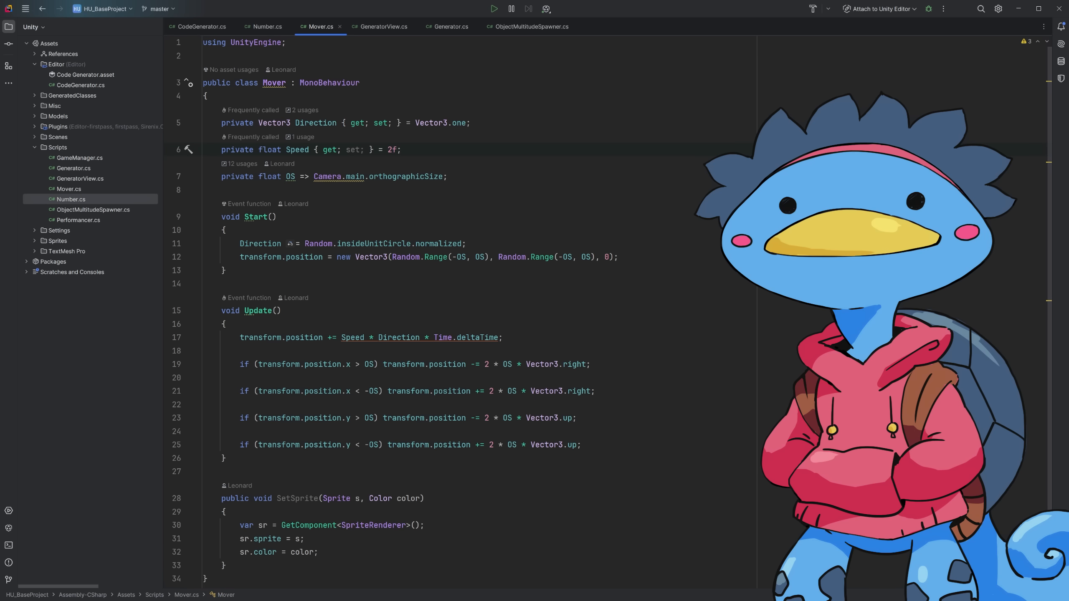
- Reorder Mover's movement line to Direction * (Speed * Time.deltaTime) with an Alt+Enter fix
click(401, 150)
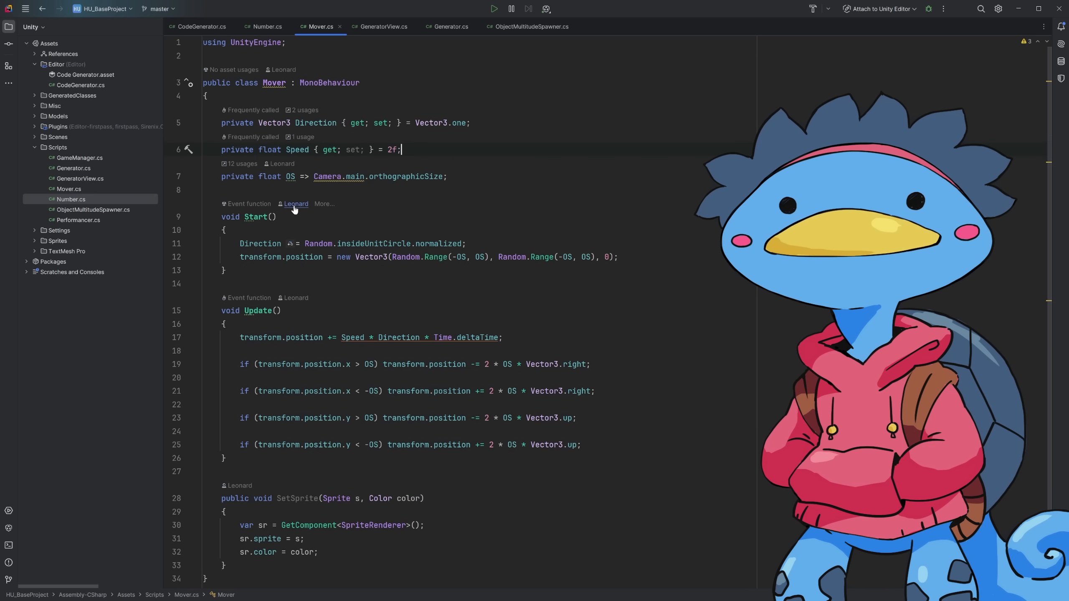
click(266, 26)
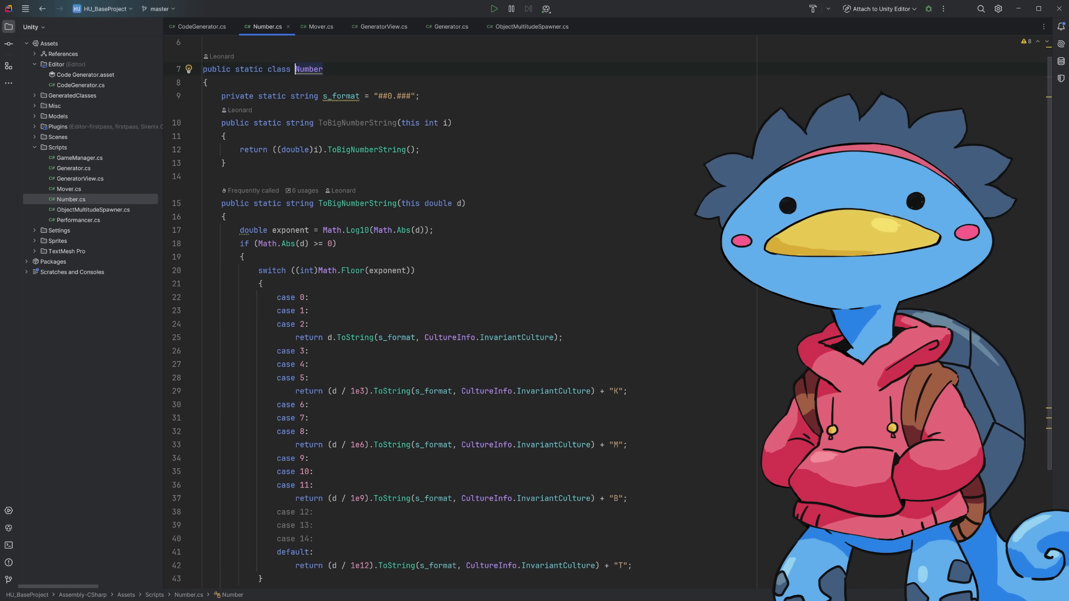
click(320, 26)
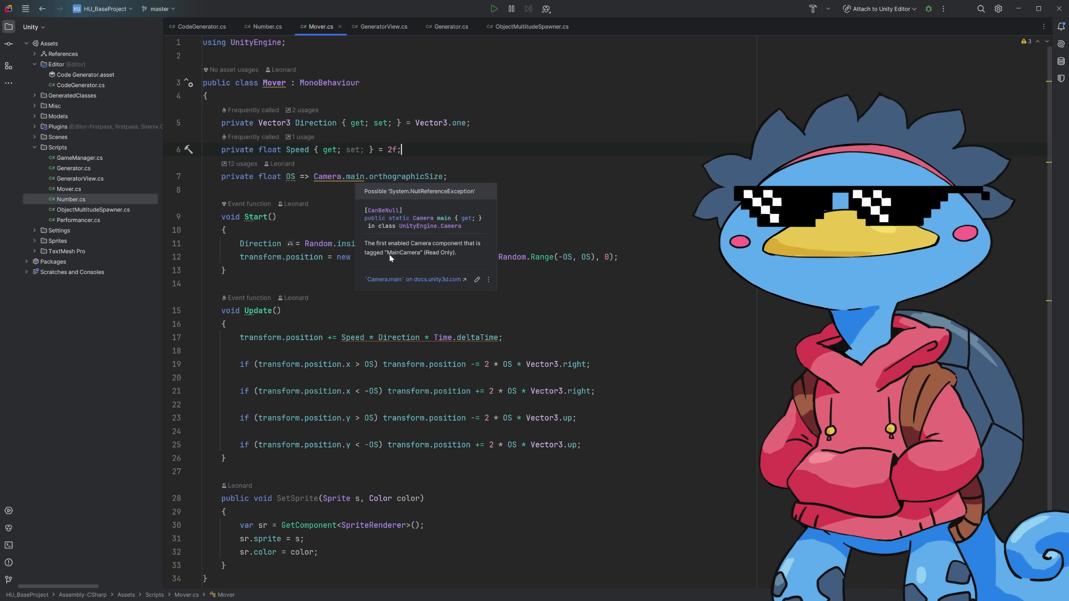
mouse_move(390, 260)
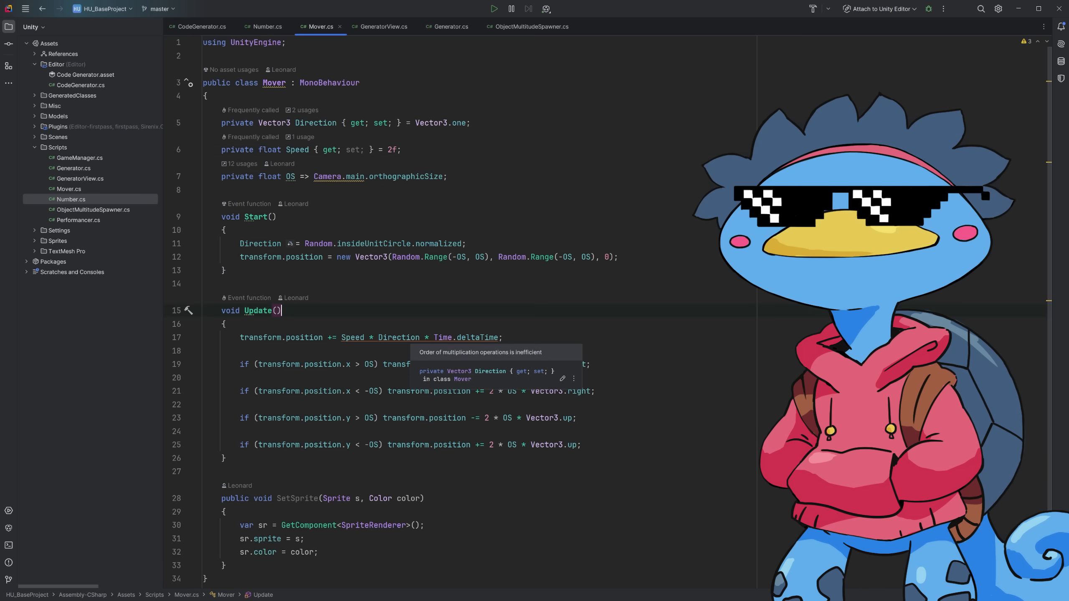
click(190, 337)
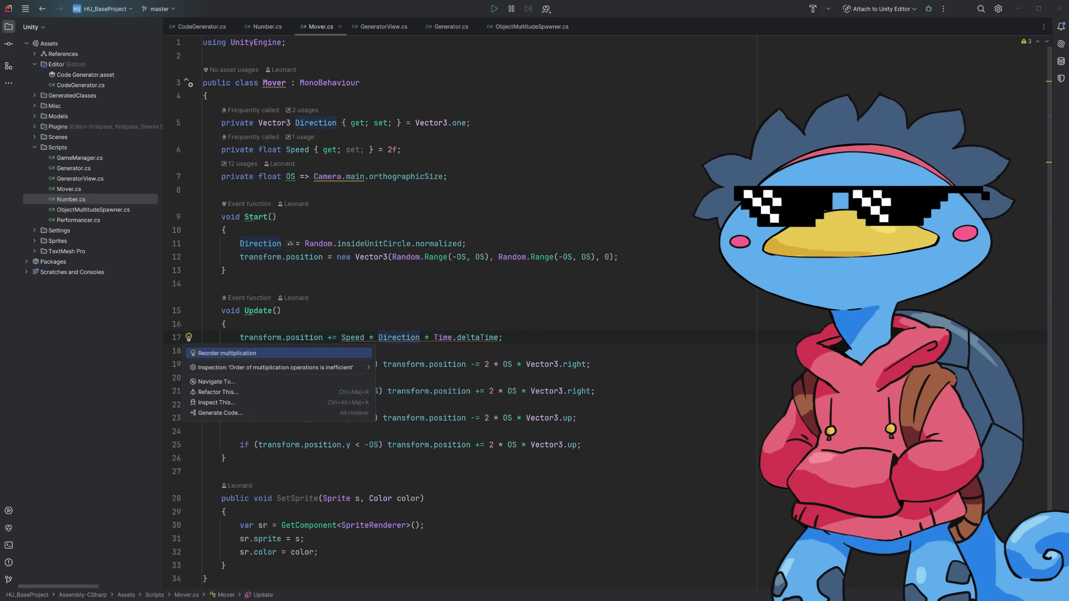
click(227, 352)
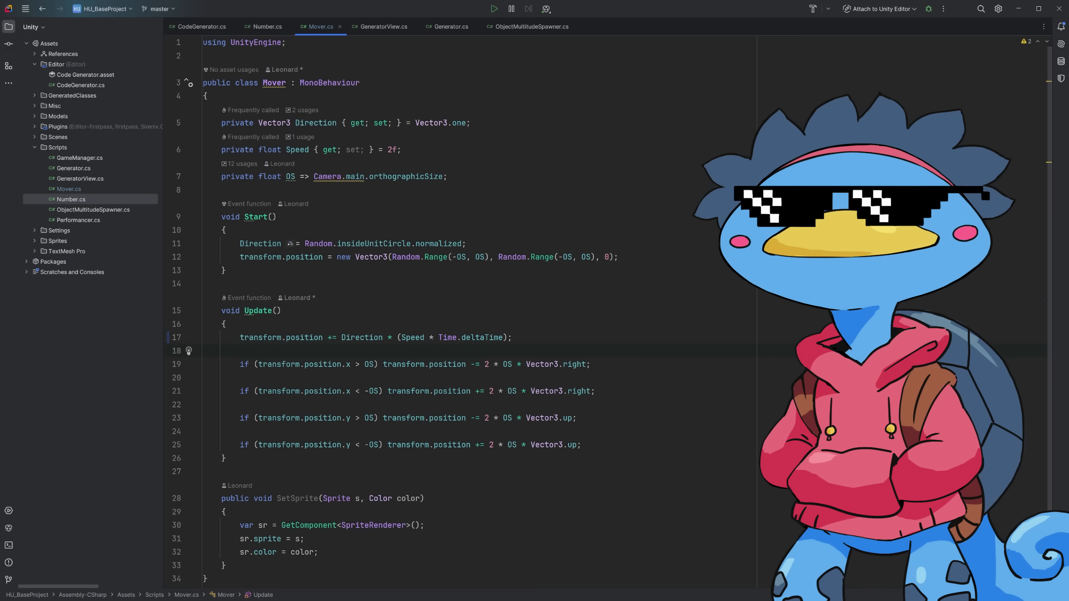
click(379, 27)
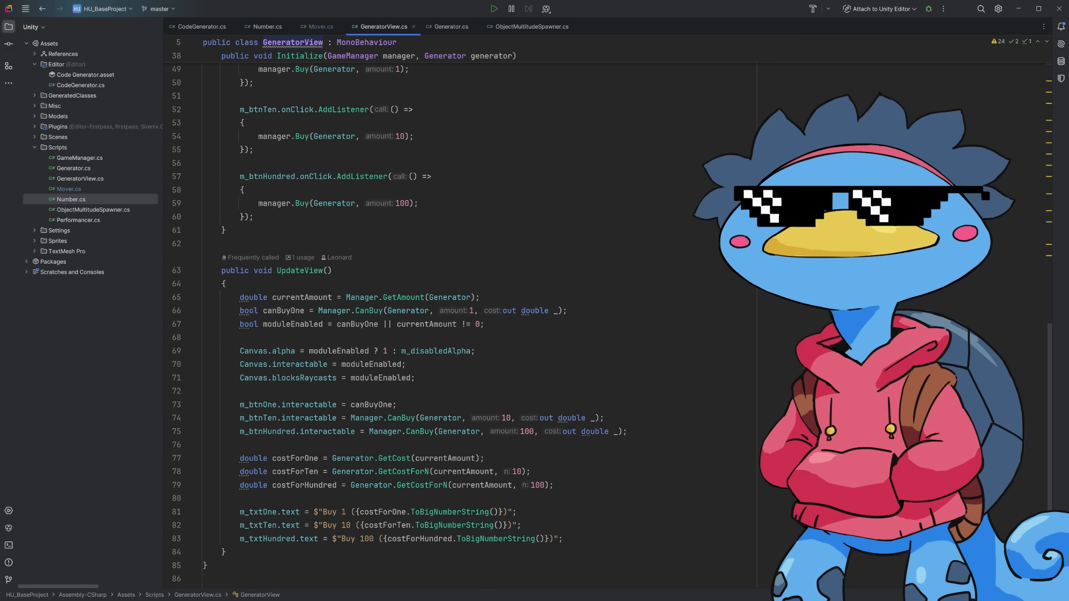
scroll(down, 3)
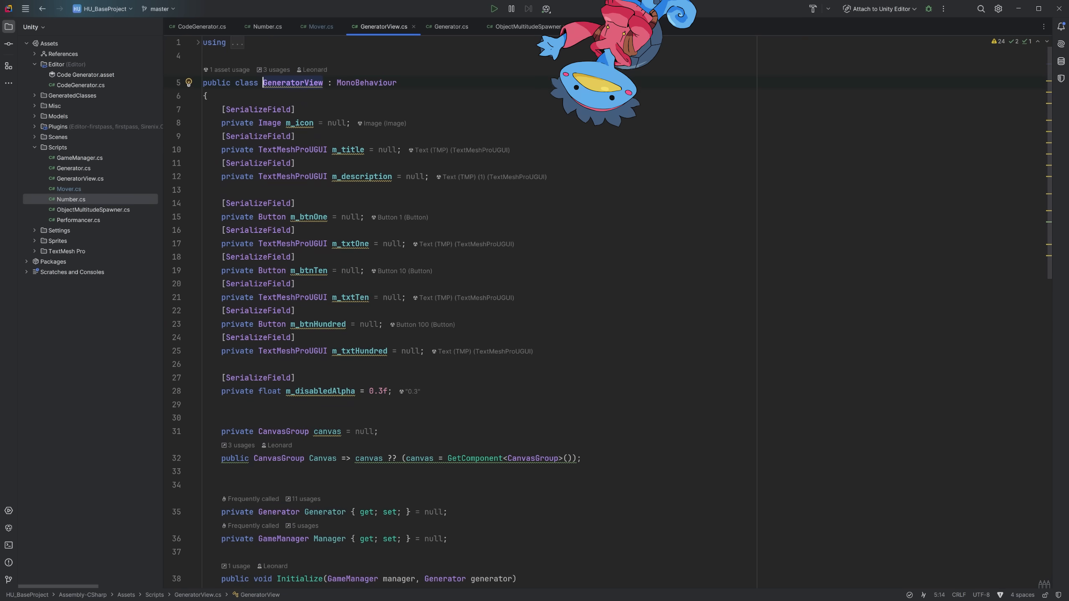
scroll(down, 3)
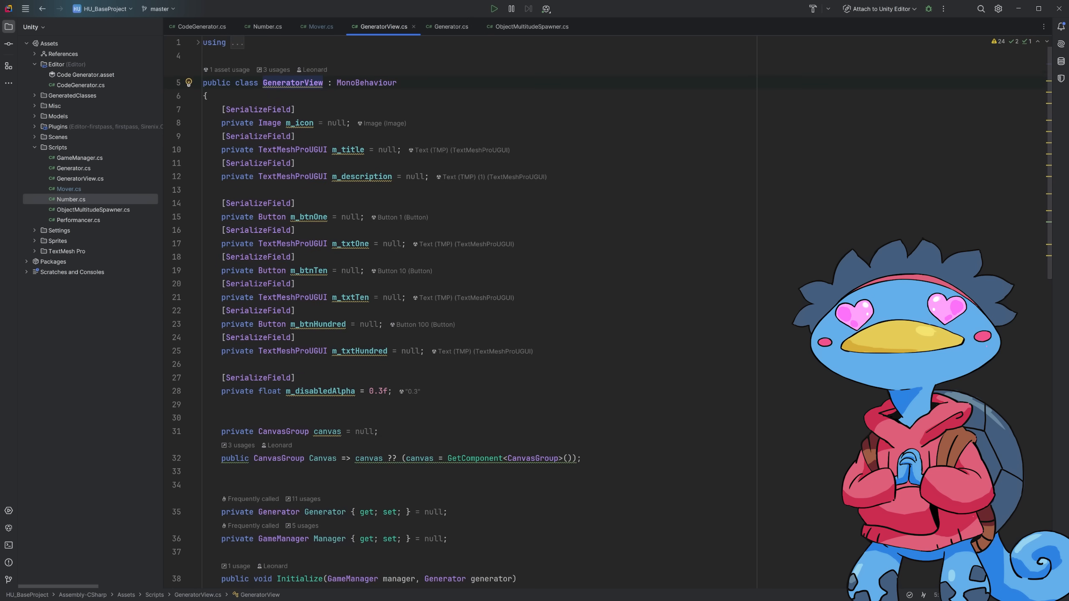
scroll(down, 3)
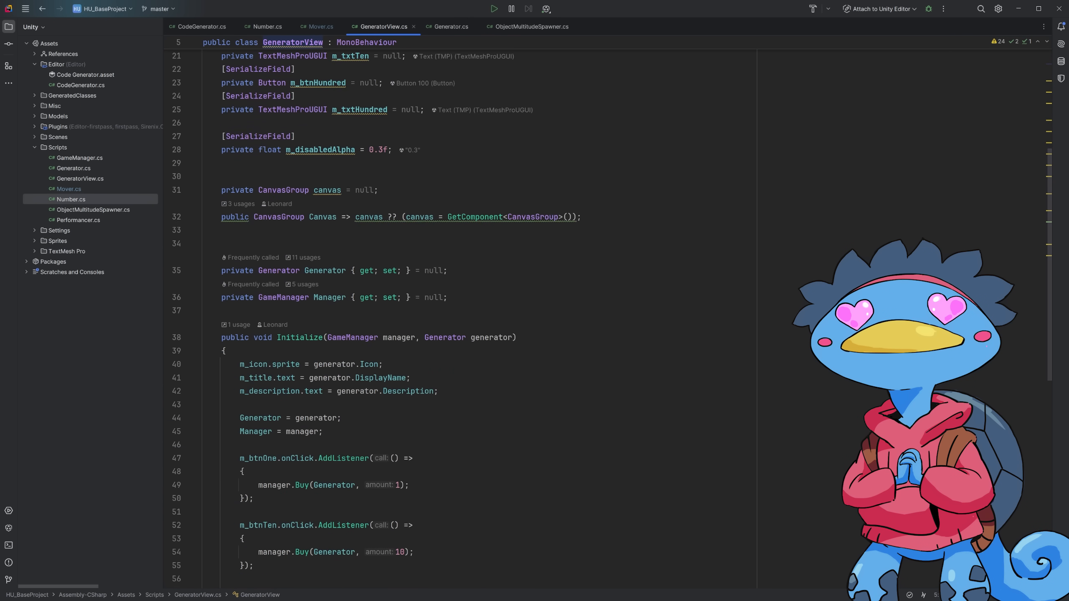
click(318, 26)
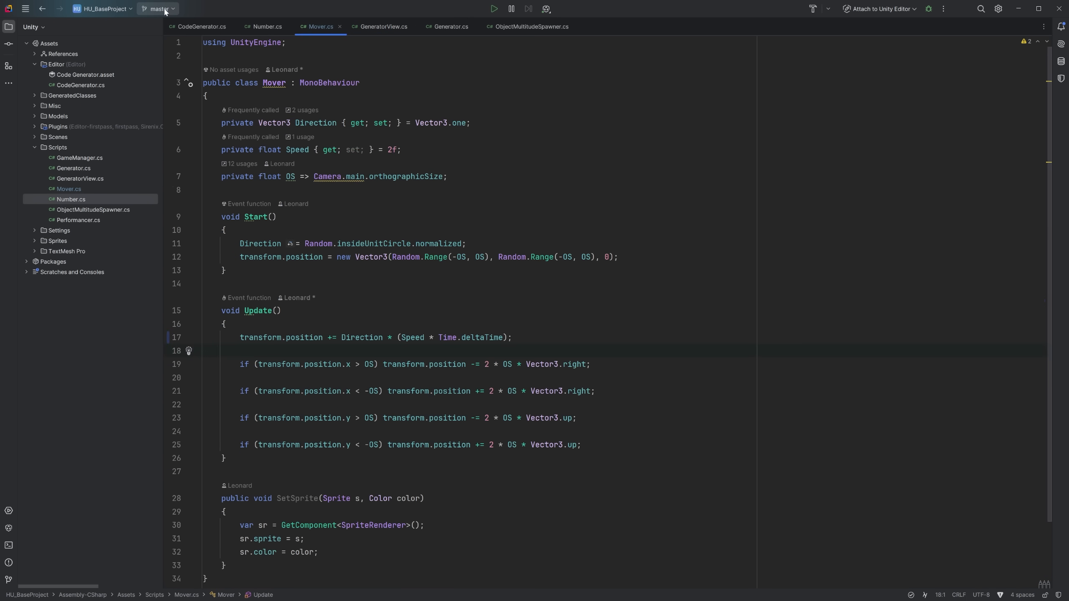
- Show the master branch's Git actions popup with update, commit and push
click(159, 8)
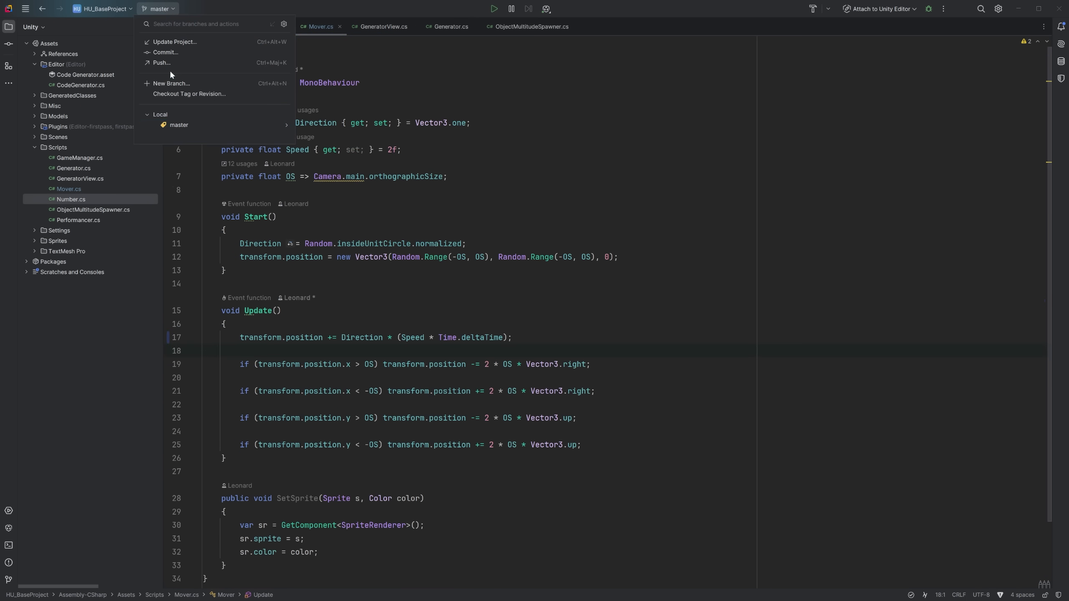
mouse_move(190, 94)
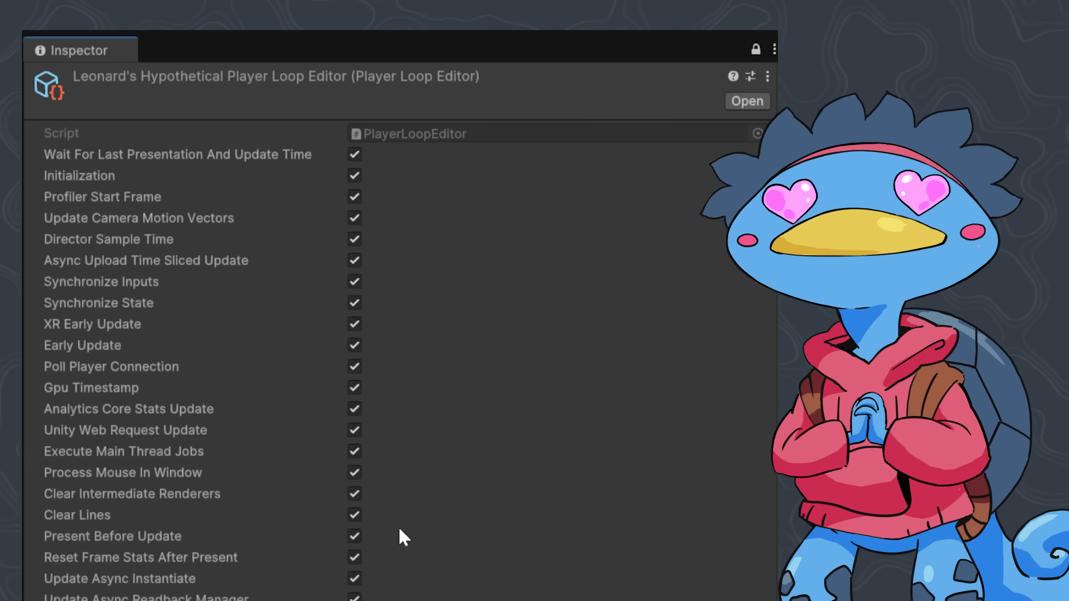
- Untick two player loop systems in the Player Loop Editor, including Initialization
click(354, 430)
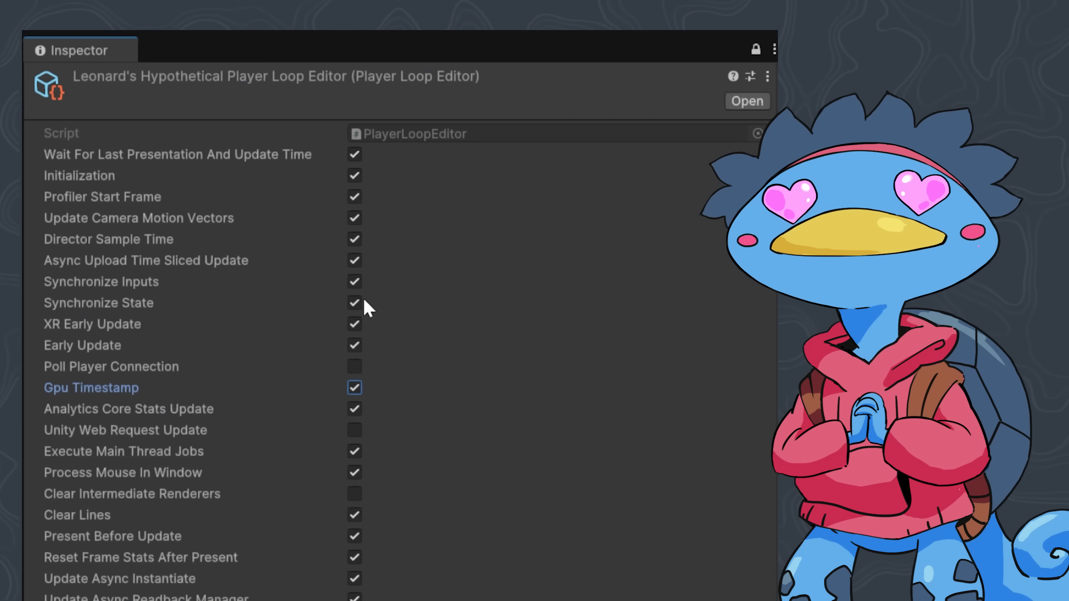
click(354, 176)
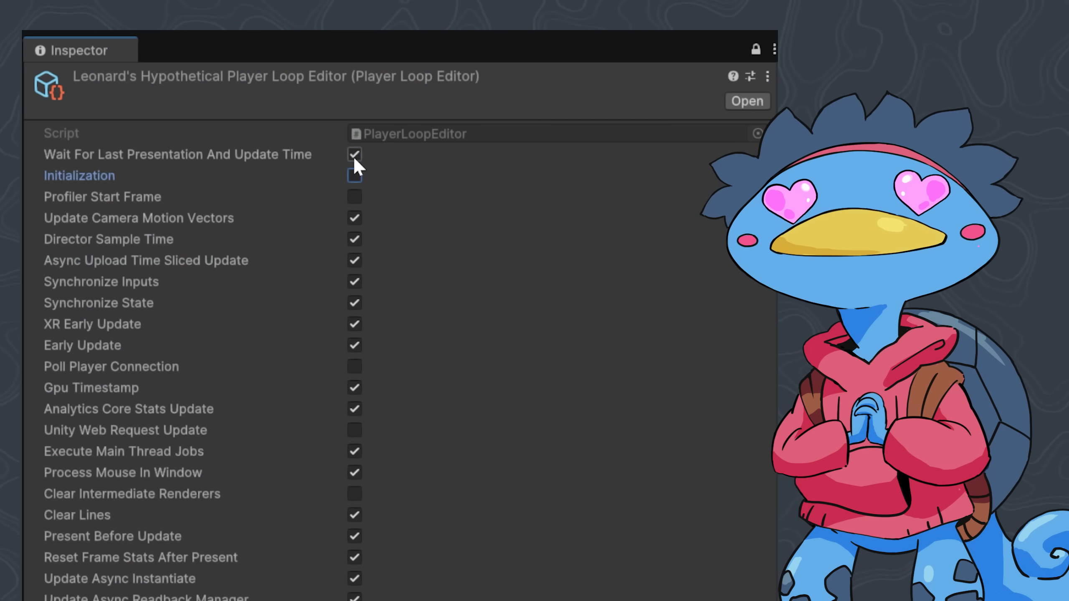